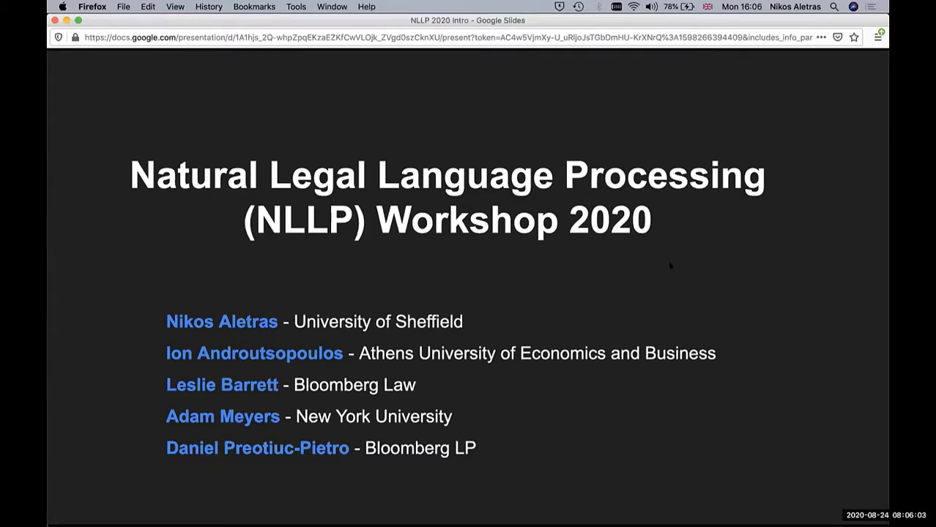
Step: Advance from the NLLP Workshop 2020 title slide toward the Paper Types slide
{"action": "key", "text": "right"}
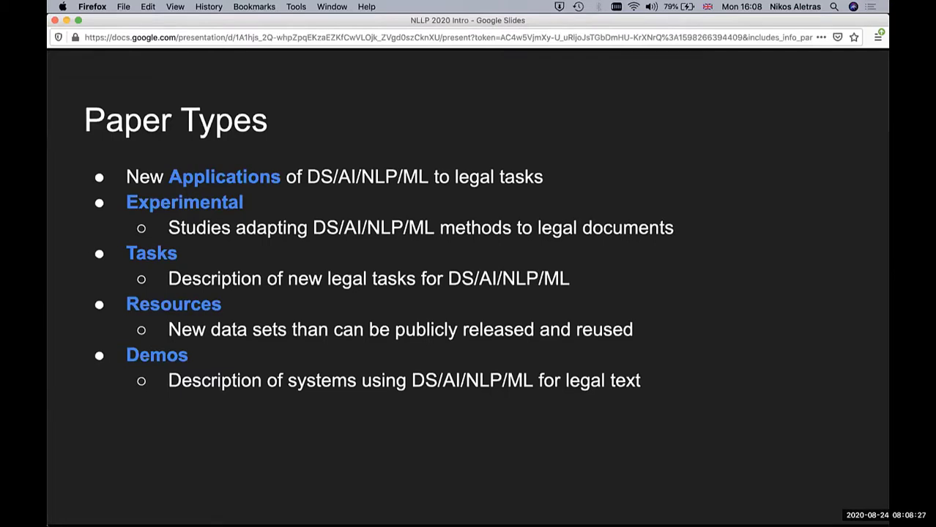
Step: Advance to the Paper Stats slide with the submission-outcomes donut chart
{"action": "key", "text": "Right"}
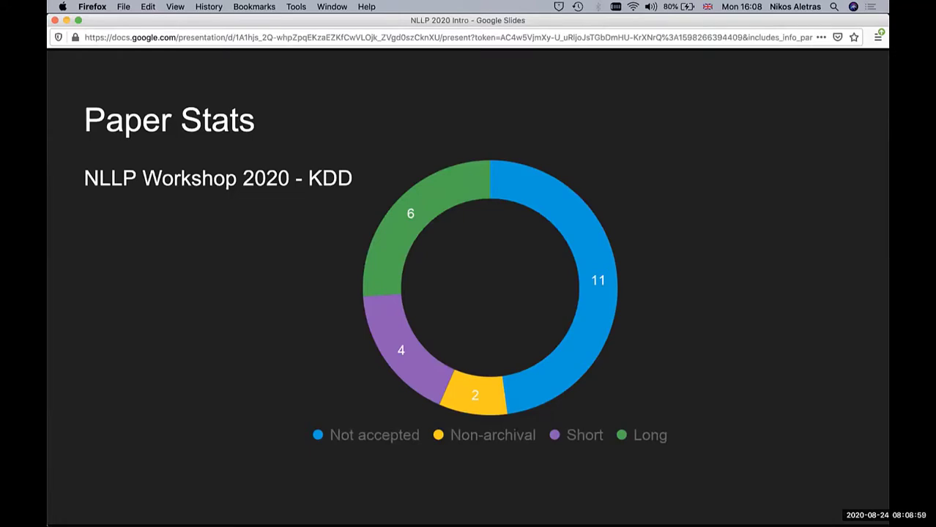
{"action": "key", "text": "Right"}
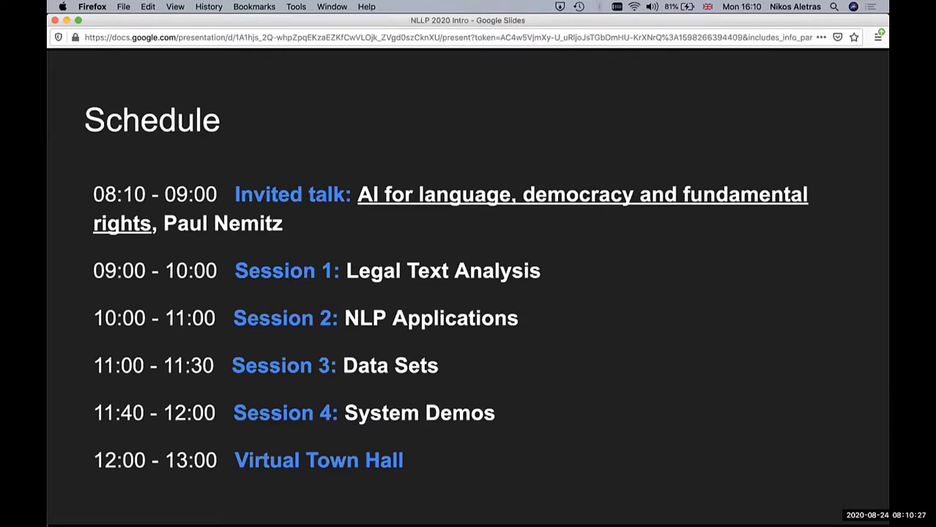
{"action": "key", "text": "Right"}
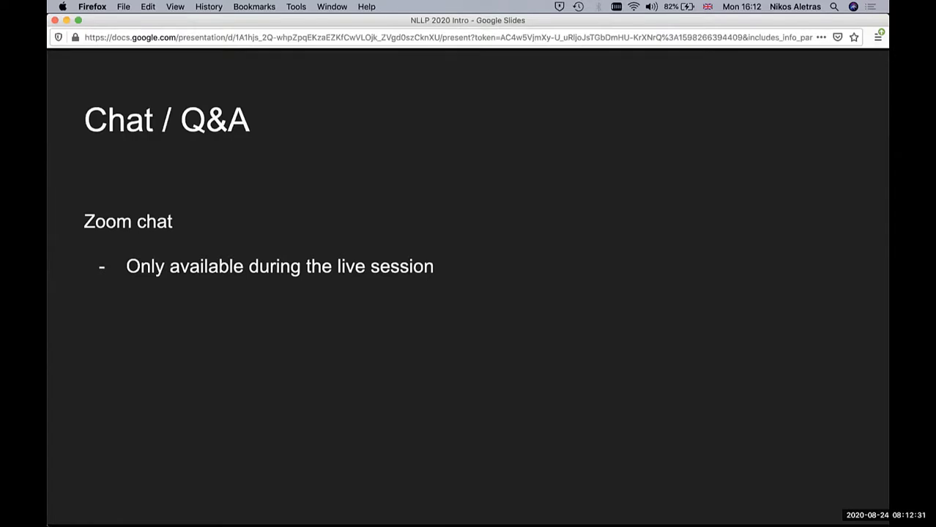
Step: Advance to the Twitter slide listing the workshop hashtags and accounts
{"action": "key", "text": "Right"}
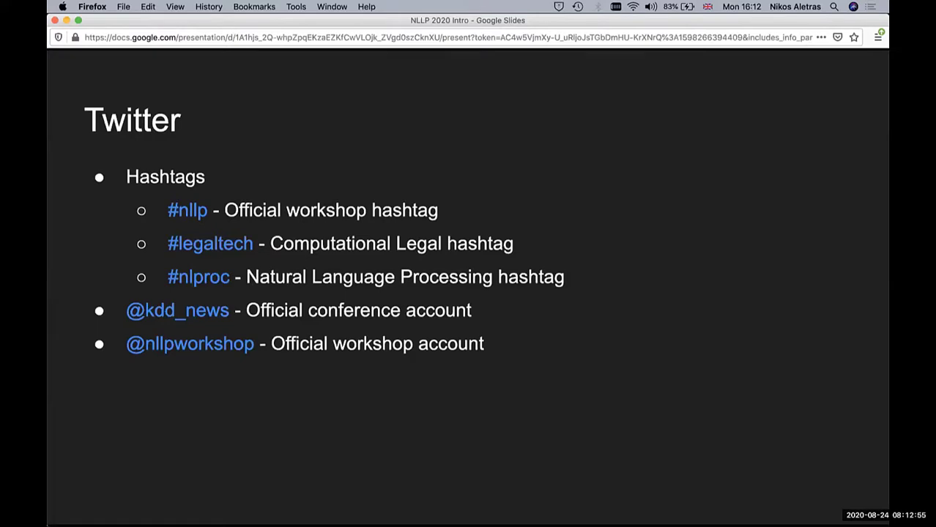
{"action": "key", "text": "Right"}
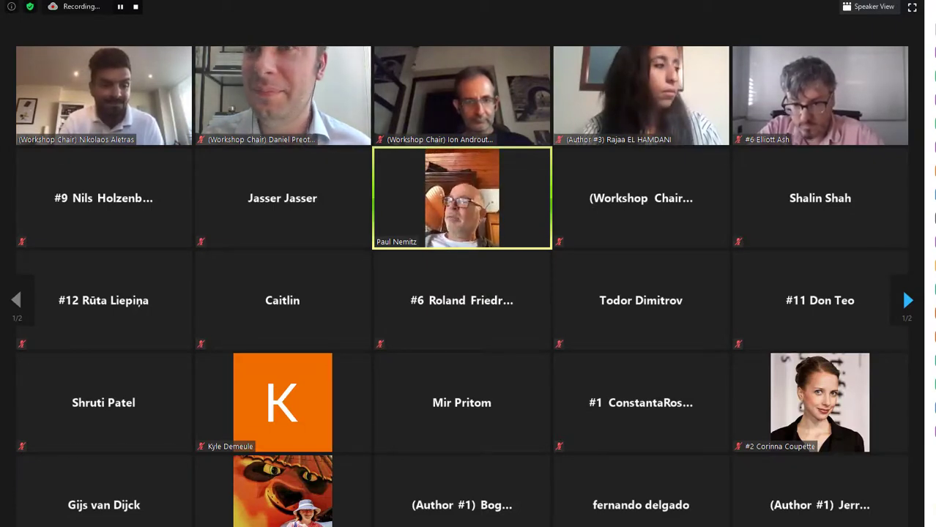
{"action": "mouse_move", "coordinate": [817, 324]}
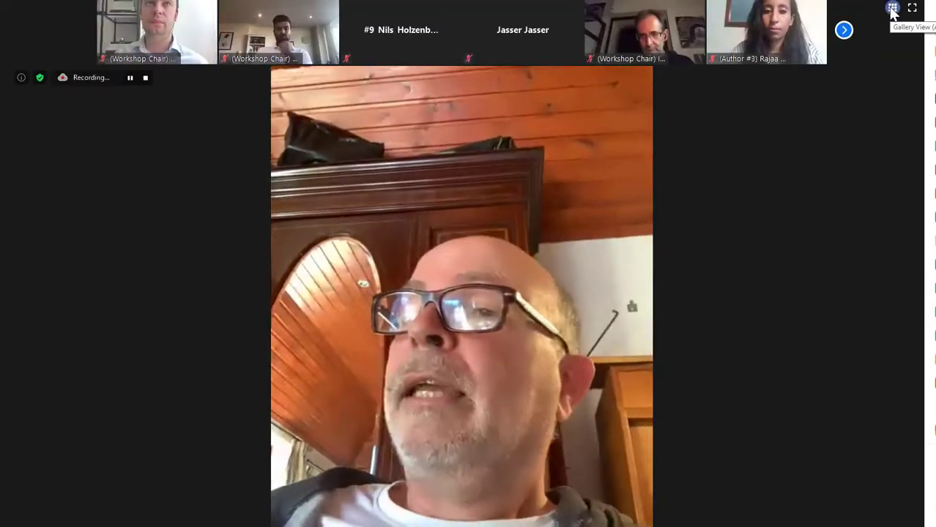
{"action": "left_click", "coordinate": [892, 9]}
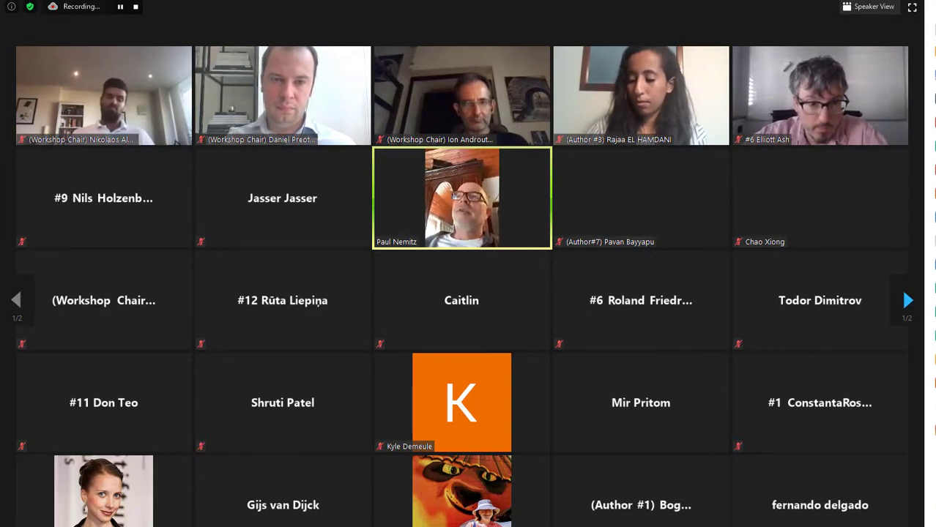
{"action": "mouse_move", "coordinate": [352, 181]}
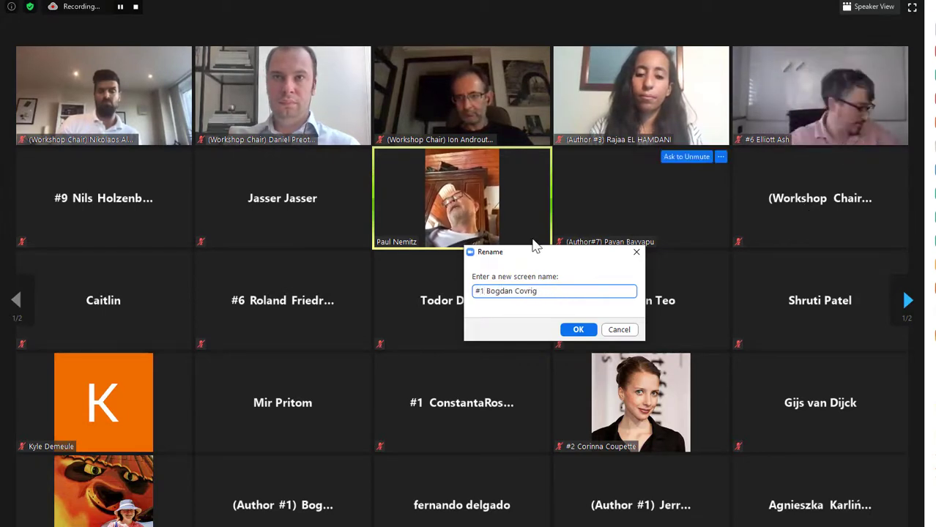
Step: Select the participant's tile to rename them with the #1 author prefix
{"action": "left_click", "coordinate": [577, 330]}
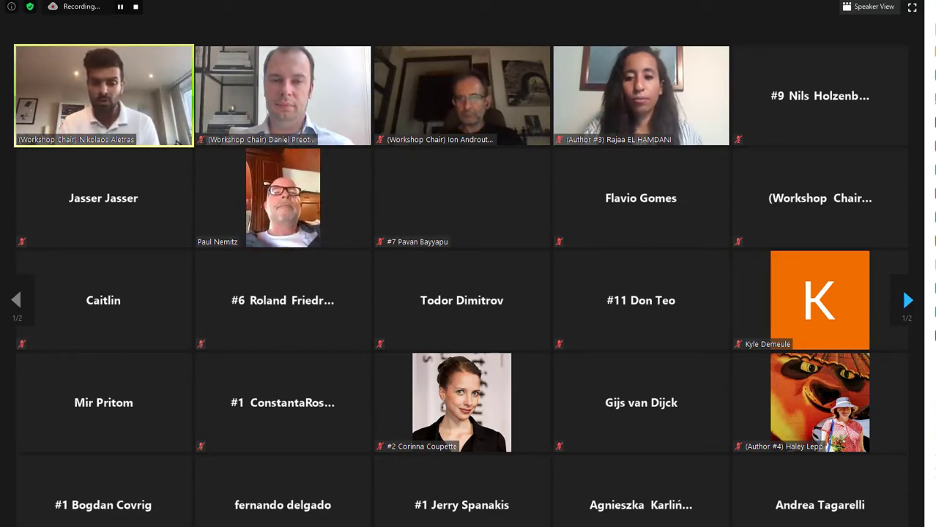
{"action": "mouse_move", "coordinate": [290, 313]}
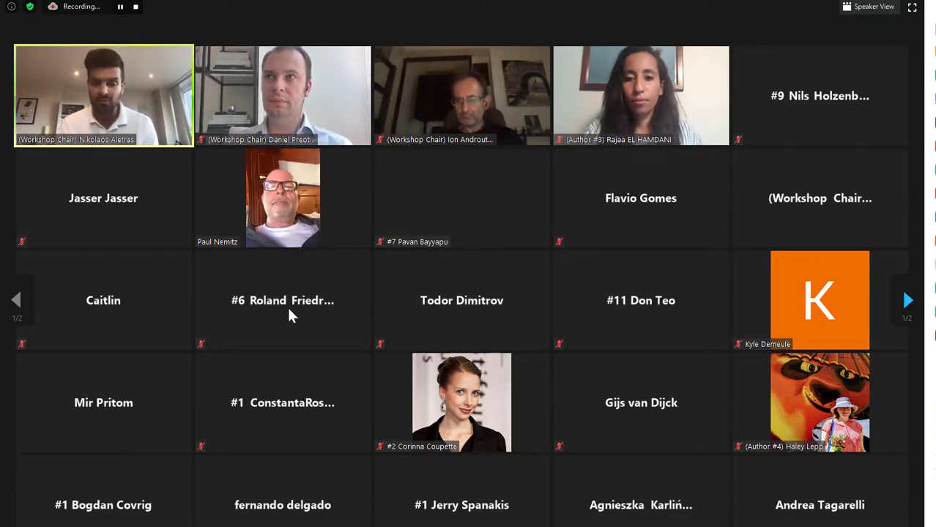